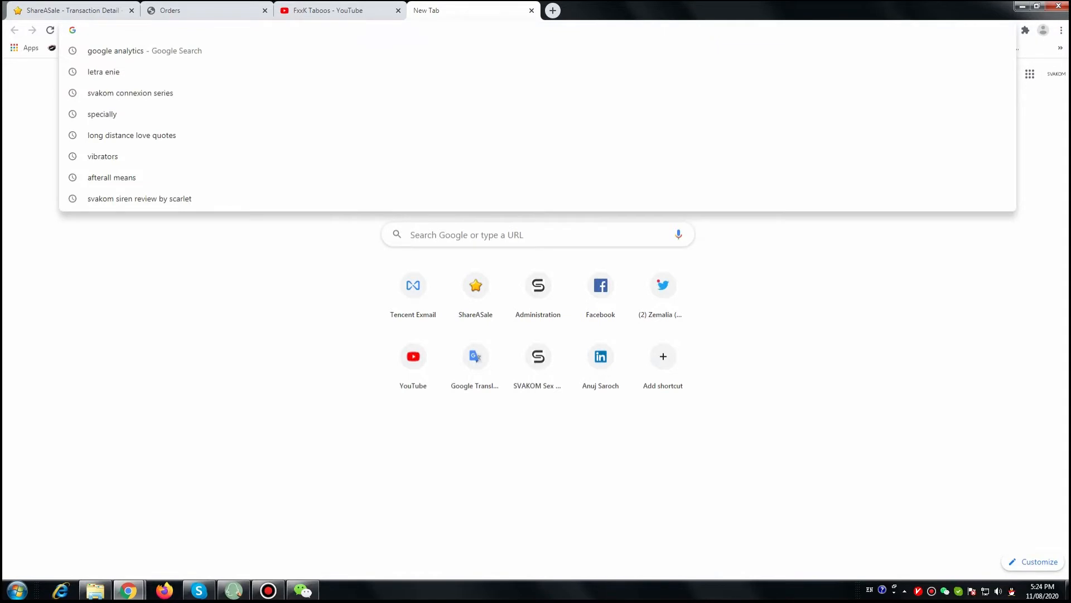
# - Load feeltechnology.com's FeelConnect extension page, download the 0.17 zip and reveal it in its folder
pyautogui.write('https://feeltechnology.com/feelconnect-chrome-extension-en.html')
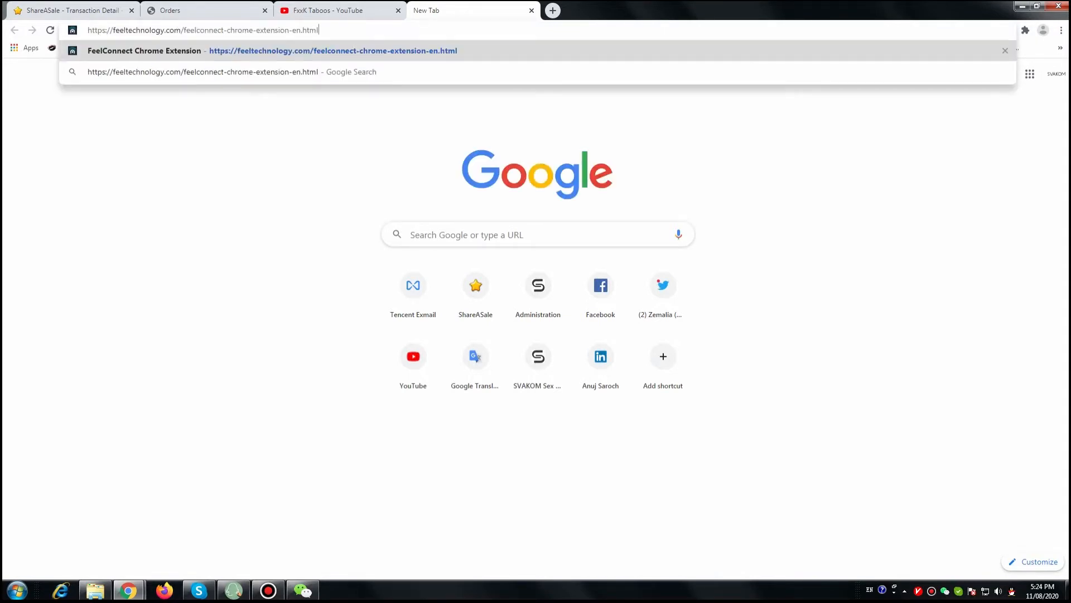
pyautogui.press('Enter')
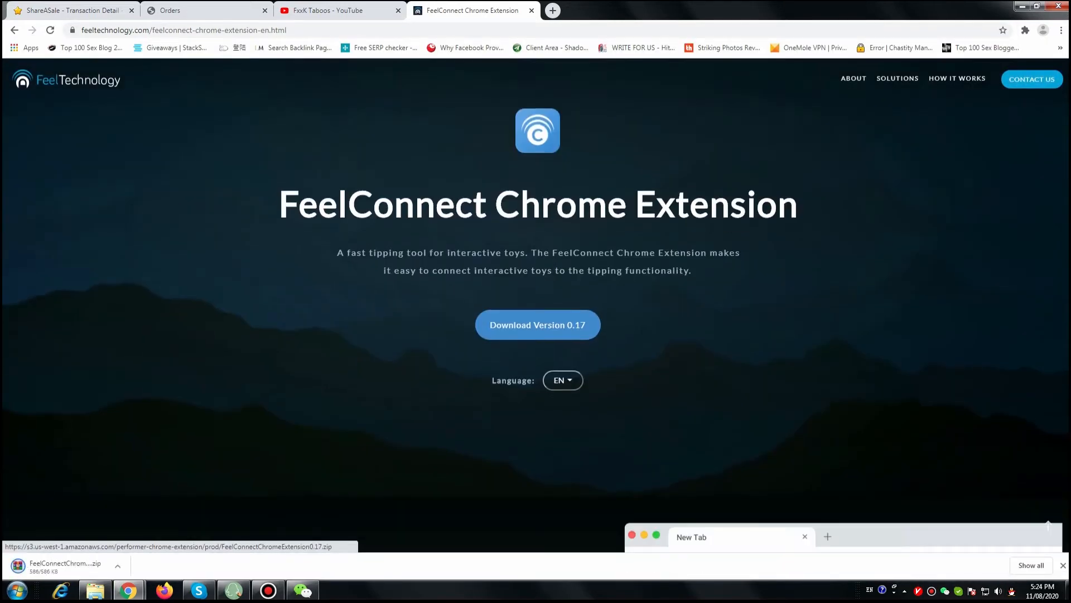
pyautogui.click(117, 567)
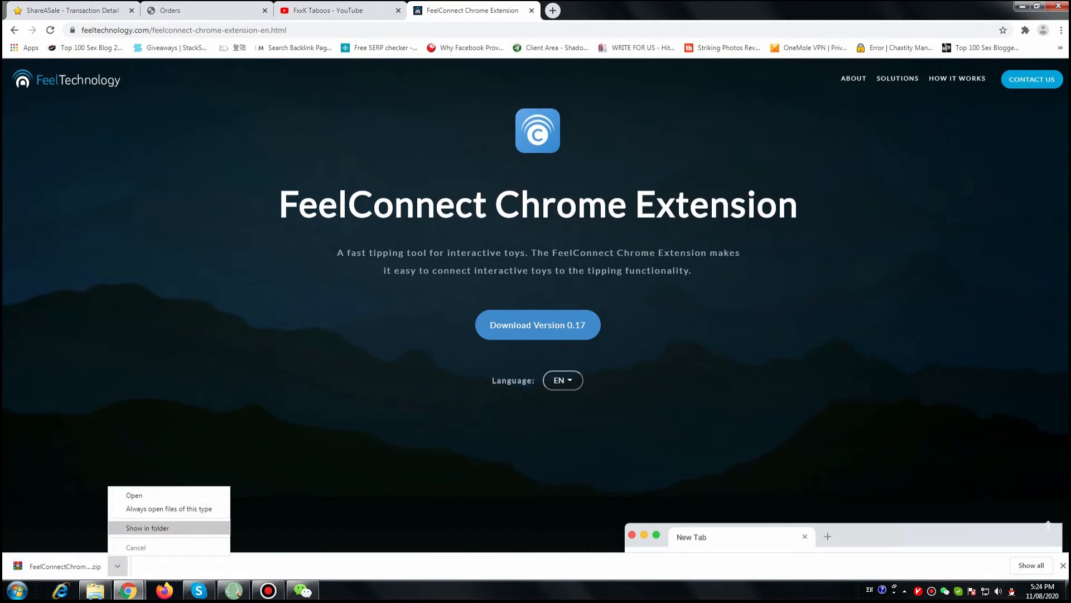
pyautogui.click(147, 528)
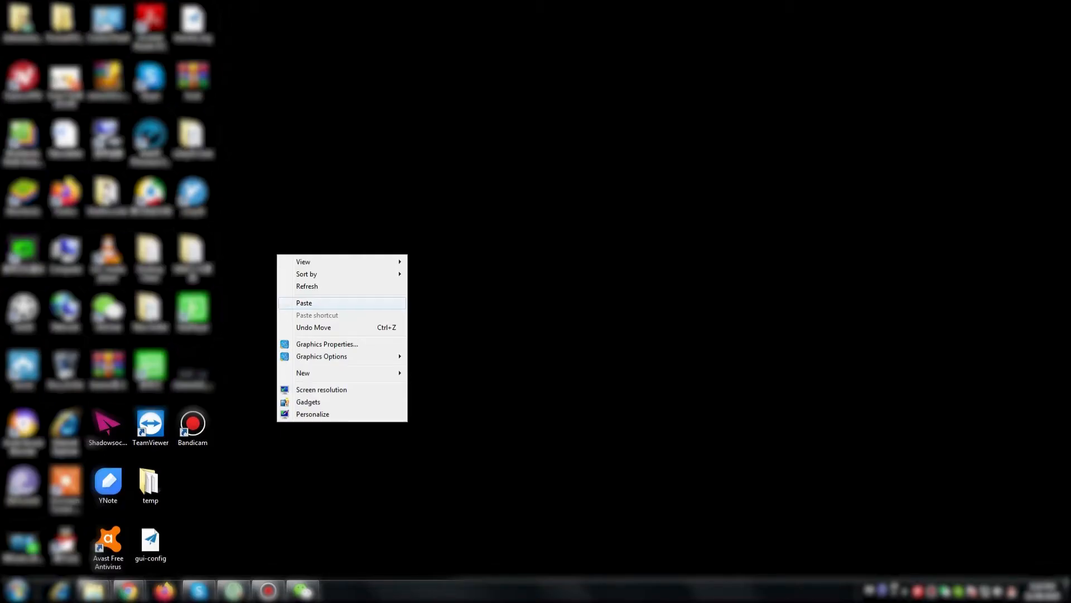
# - Paste the FeelConnect extension folder onto the desktop
pyautogui.click(304, 302)
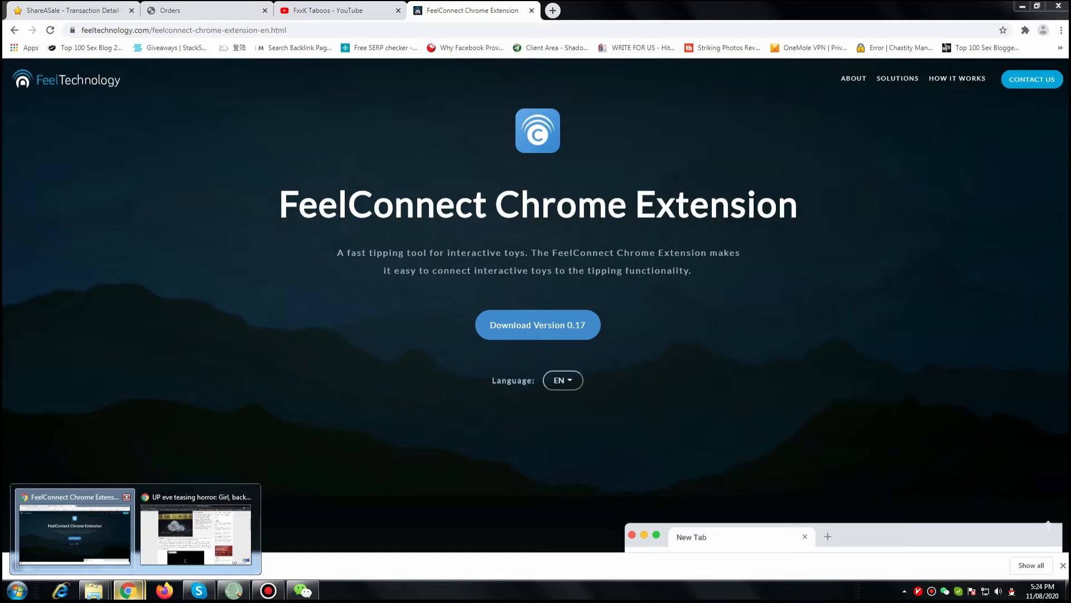
# - Bring Chrome back to the front and open its Settings page in a new tab
pyautogui.click(1060, 30)
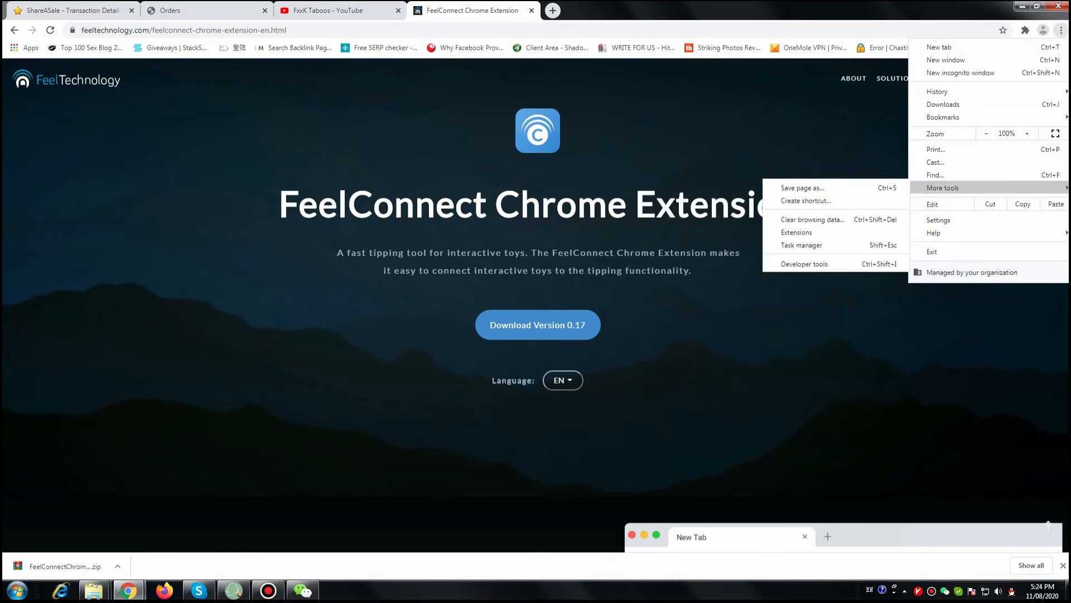
pyautogui.click(939, 220)
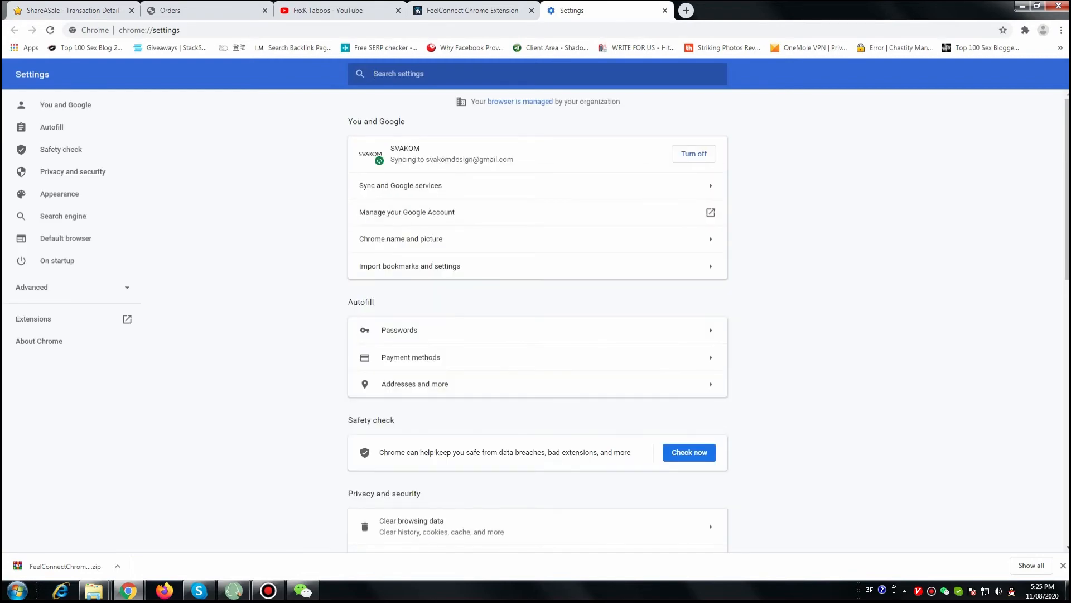
# - Go to the Extensions page with Developer mode on and start Load unpacked
pyautogui.click(127, 319)
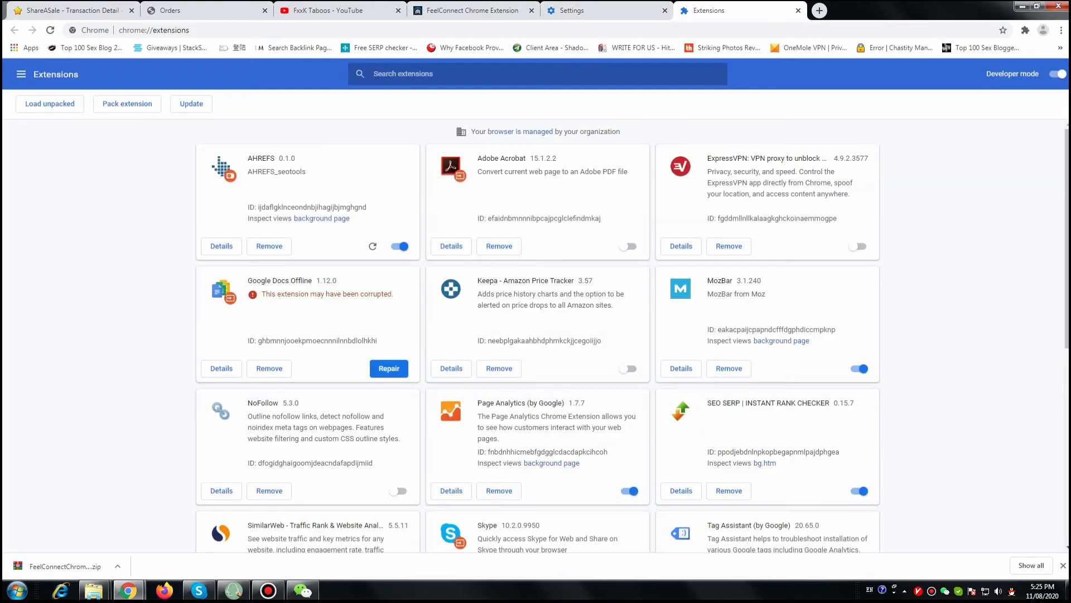
pyautogui.scroll(-3)
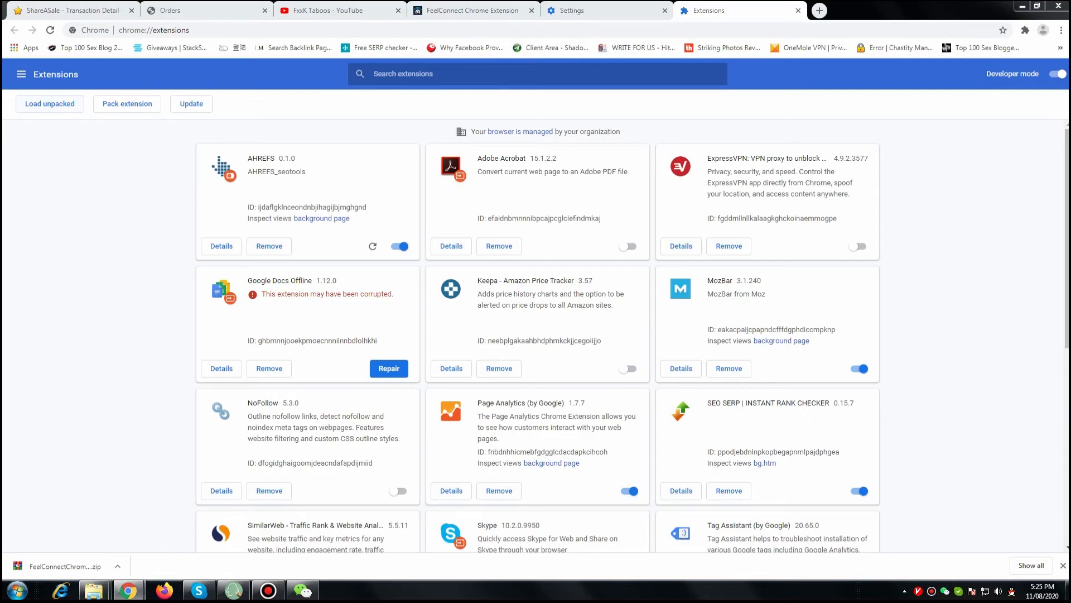
pyautogui.click(49, 104)
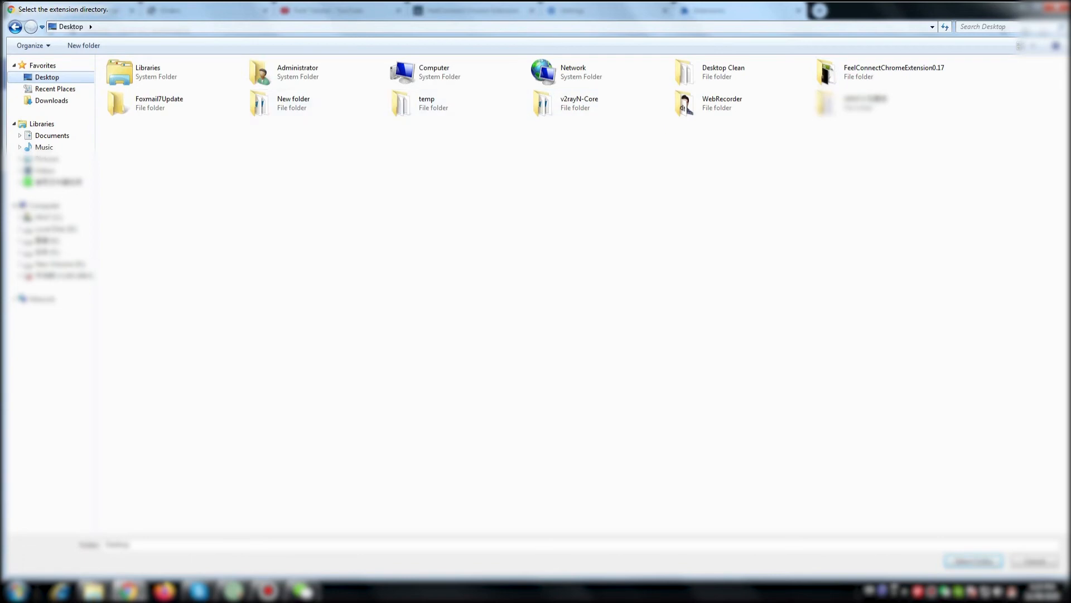
# - Select the FeelConnectChromeExtension0.17 desktop folder to install it as an unpacked extension
pyautogui.click(889, 71)
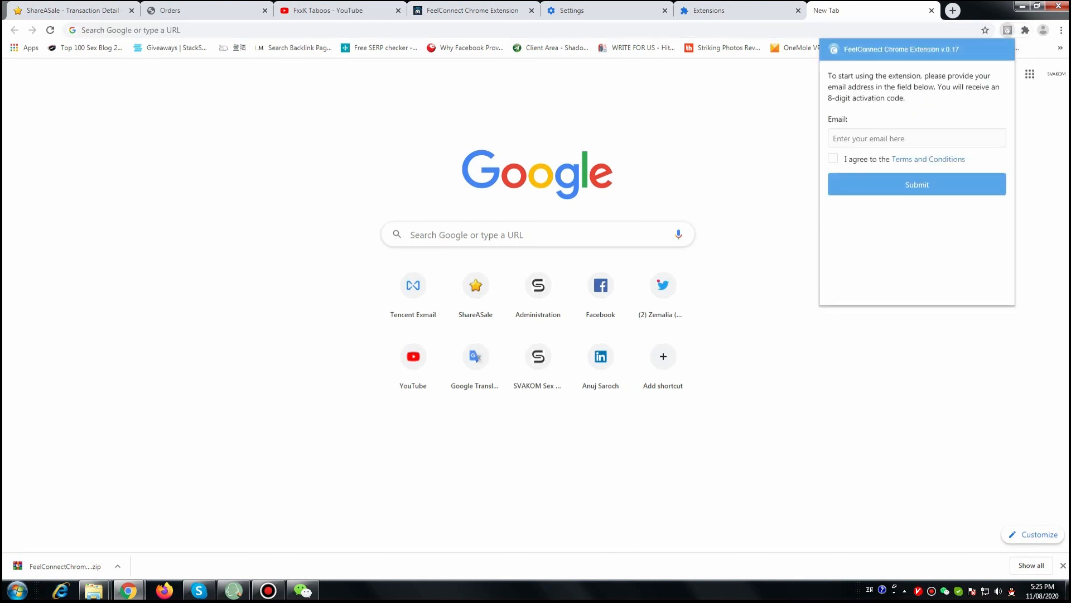
pyautogui.click(916, 139)
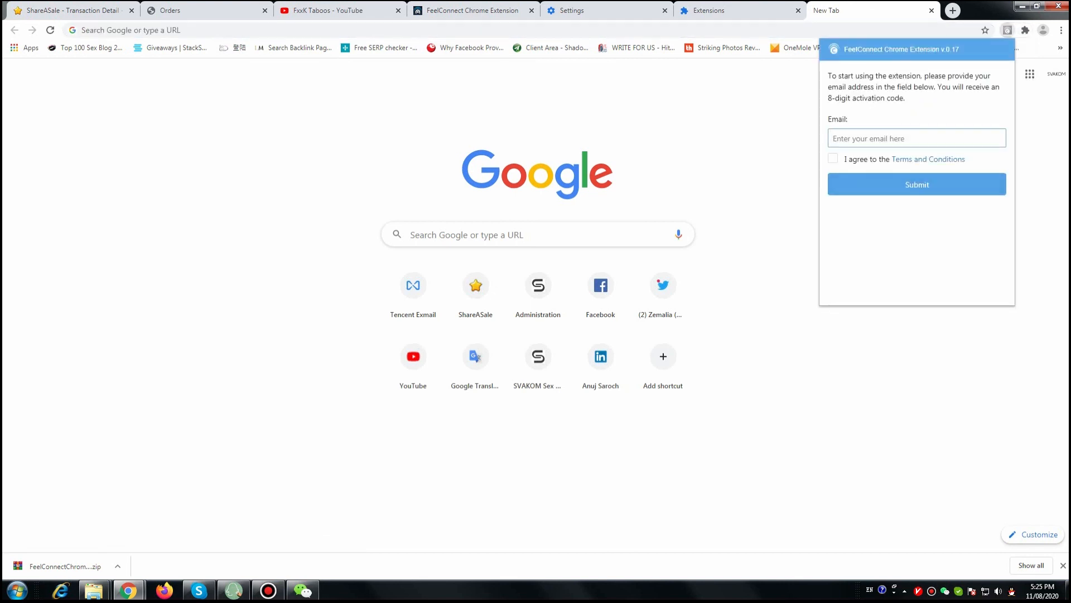
pyautogui.click(917, 138)
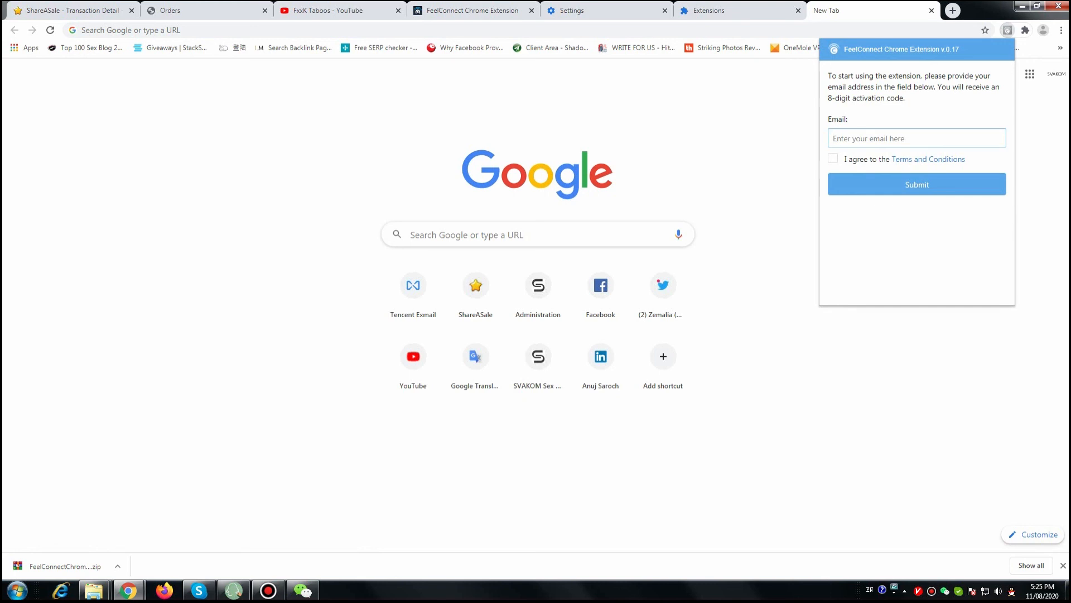
pyautogui.click(917, 138)
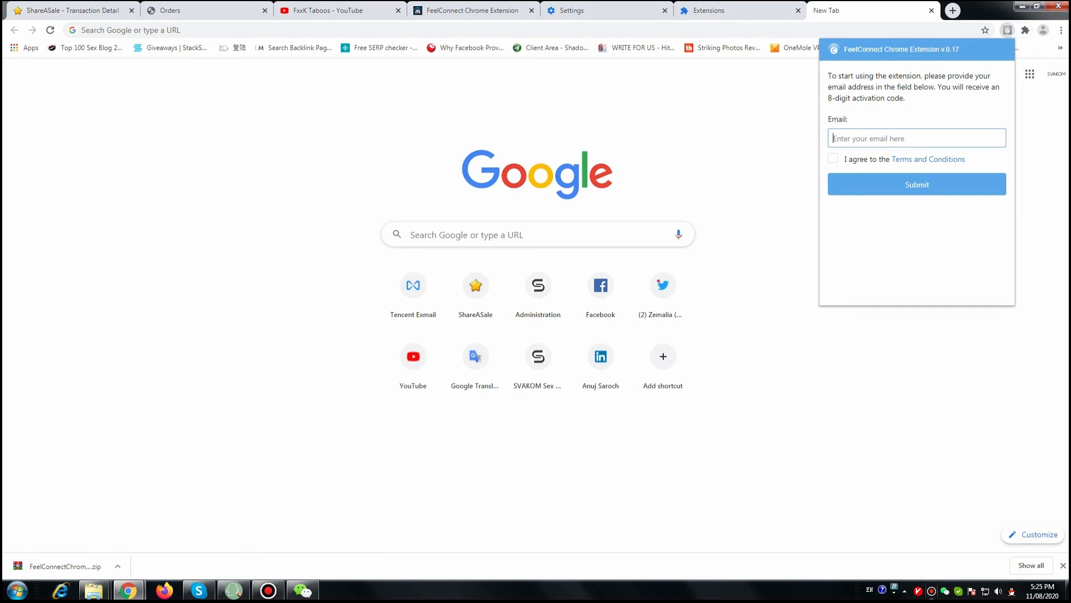